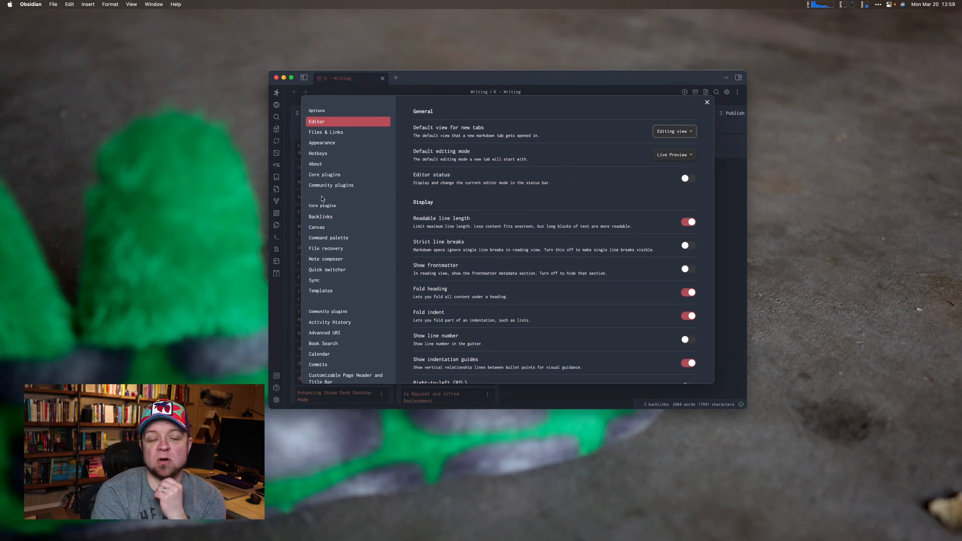
# - Search the community plugin browser for 'wordpress' to reach the Publish to WordPress for Obsidian page
pyautogui.click(330, 185)
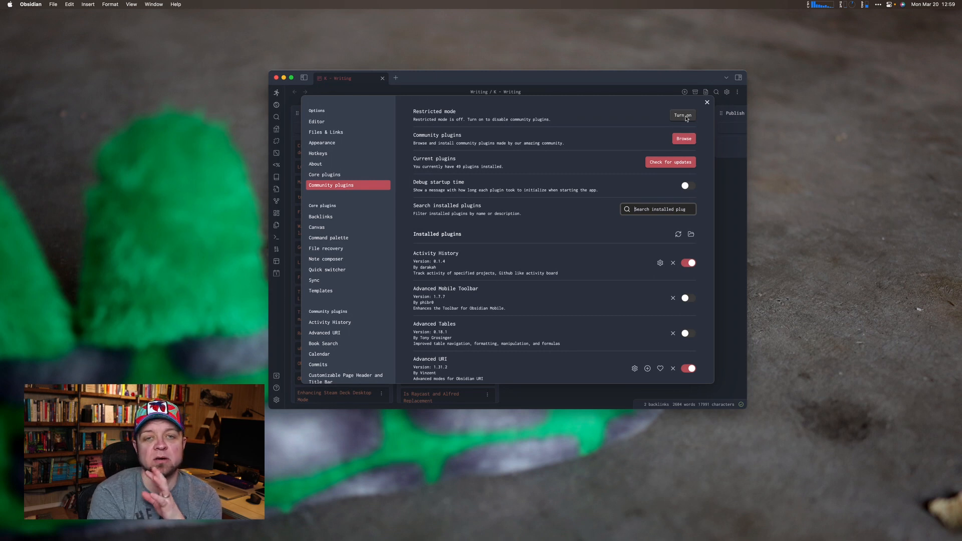
pyautogui.click(683, 138)
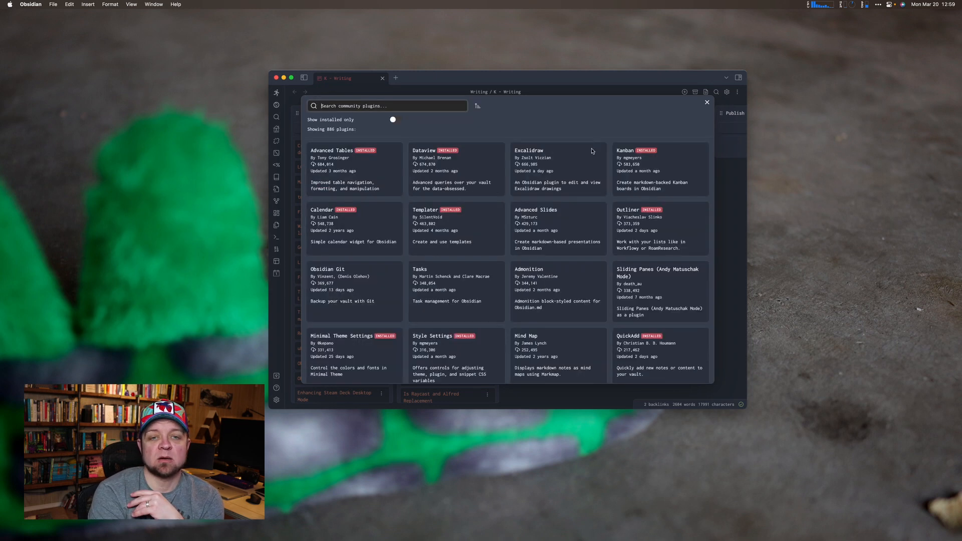
pyautogui.write('wi')
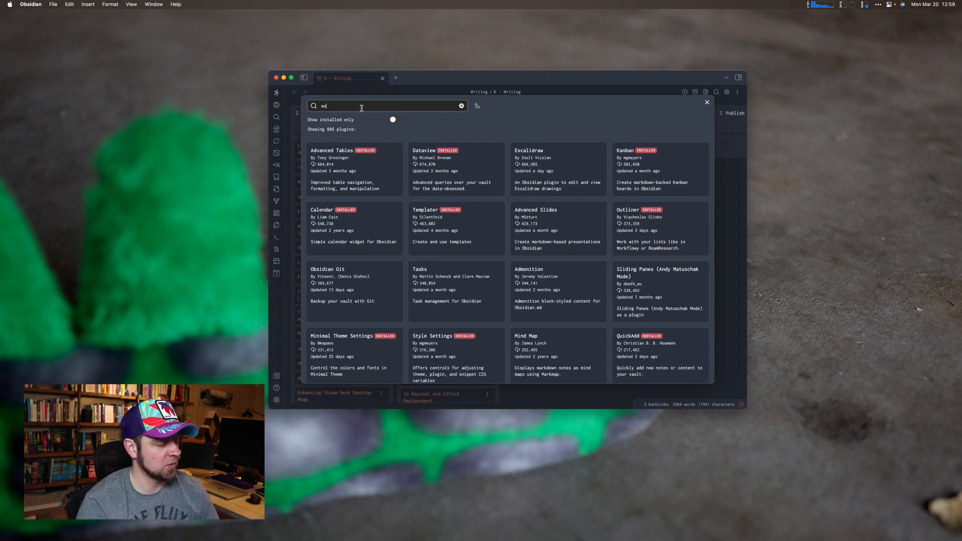
pyautogui.write('wordpress')
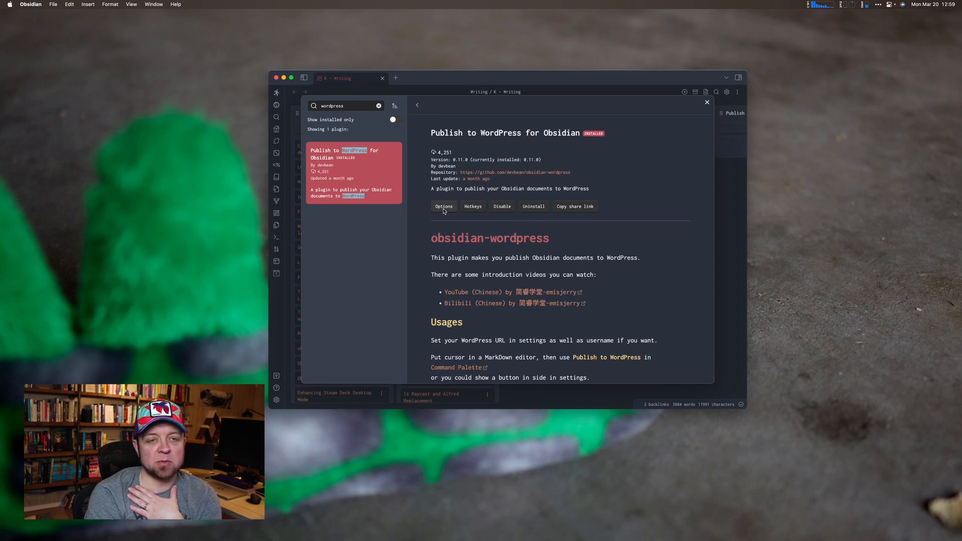
# - Review the WordPress Publish plugin's site URL and application-password REST API type
pyautogui.click(442, 206)
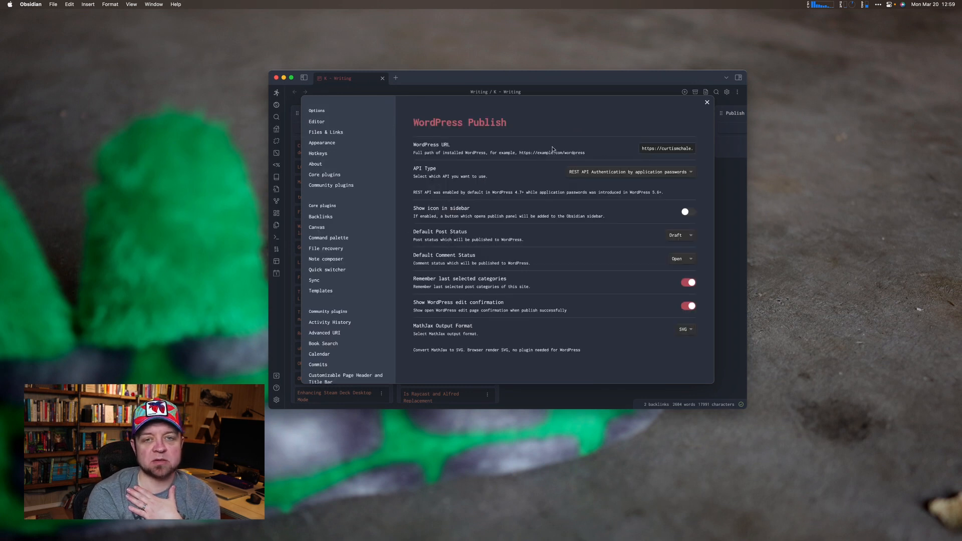
pyautogui.click(666, 148)
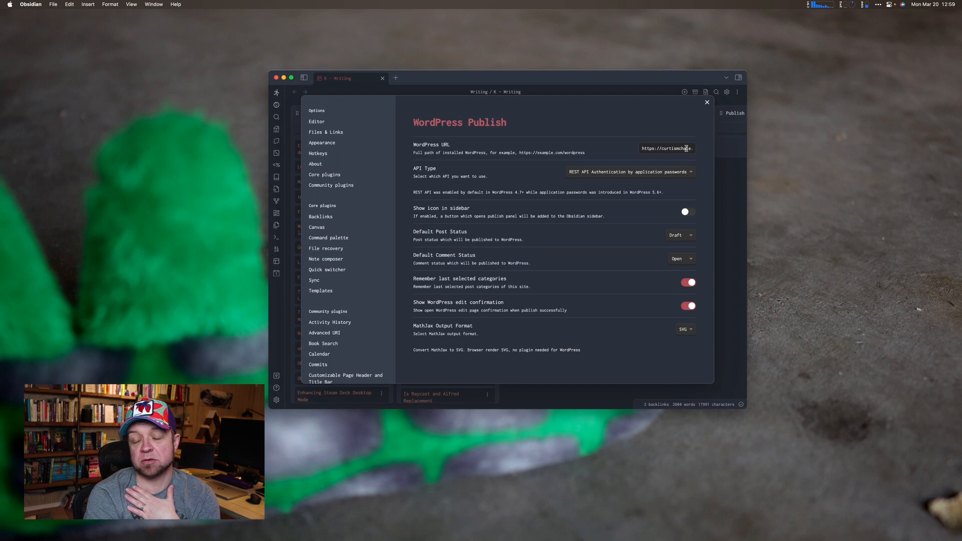
pyautogui.click(628, 171)
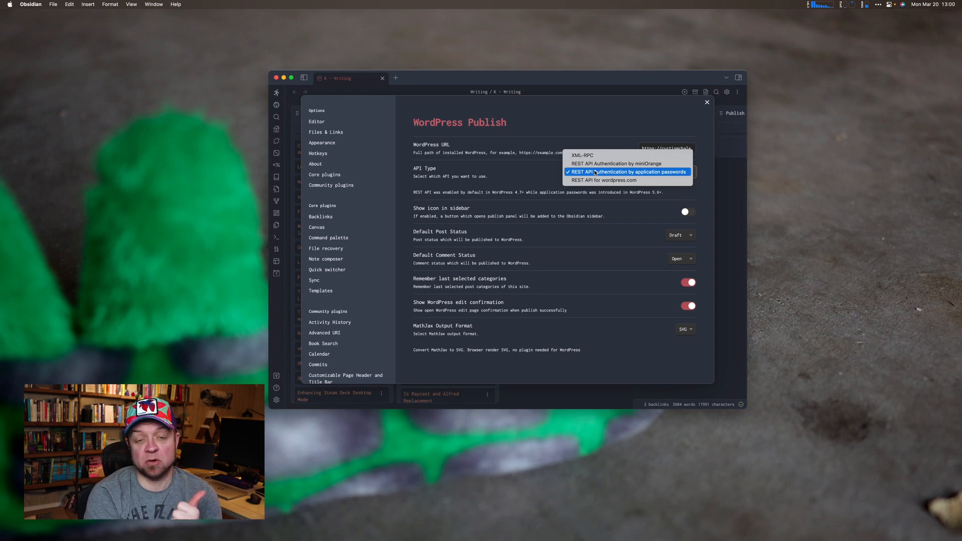
pyautogui.moveTo(603, 180)
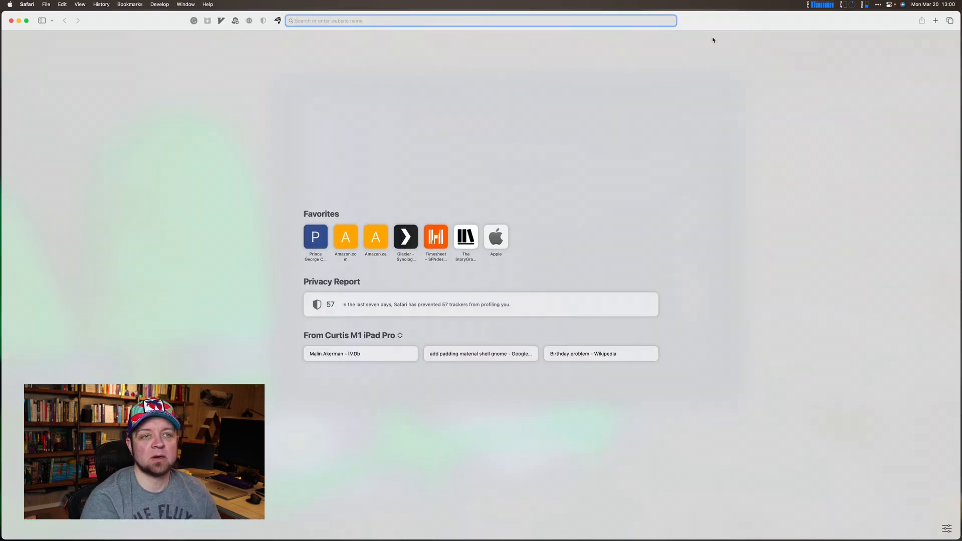
# - Go to the WordPress admin profile's Application Passwords section and focus the new password name field
pyautogui.write('curtismchale.ca')
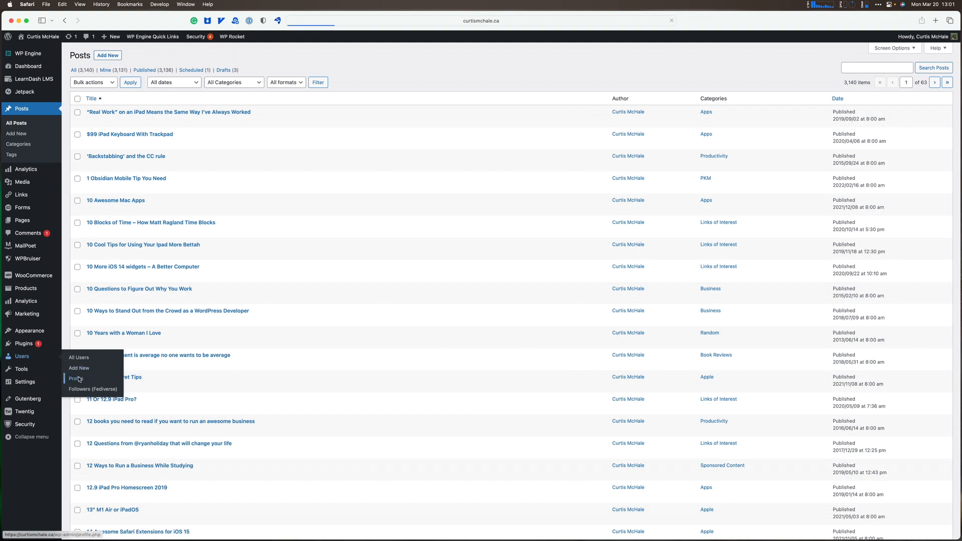
pyautogui.click(77, 379)
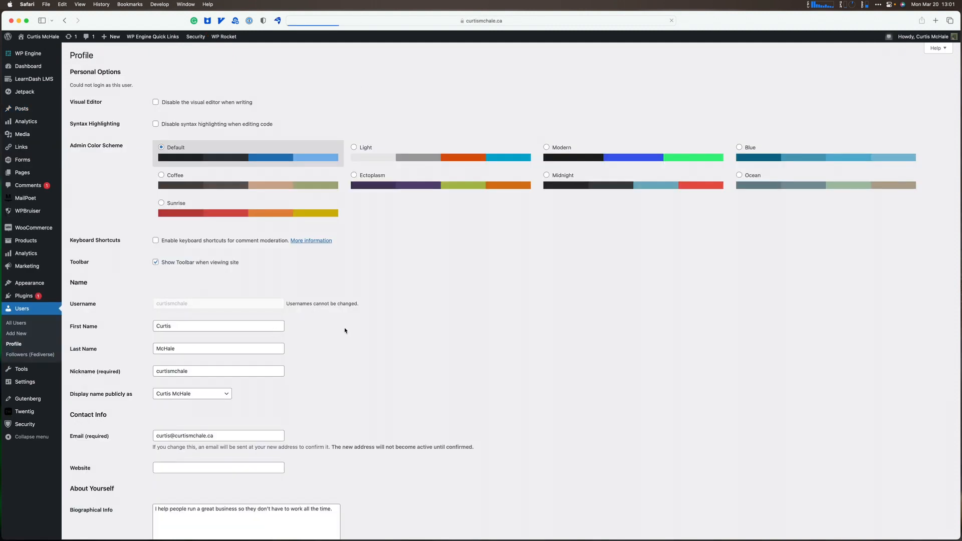
pyautogui.scroll(-3)
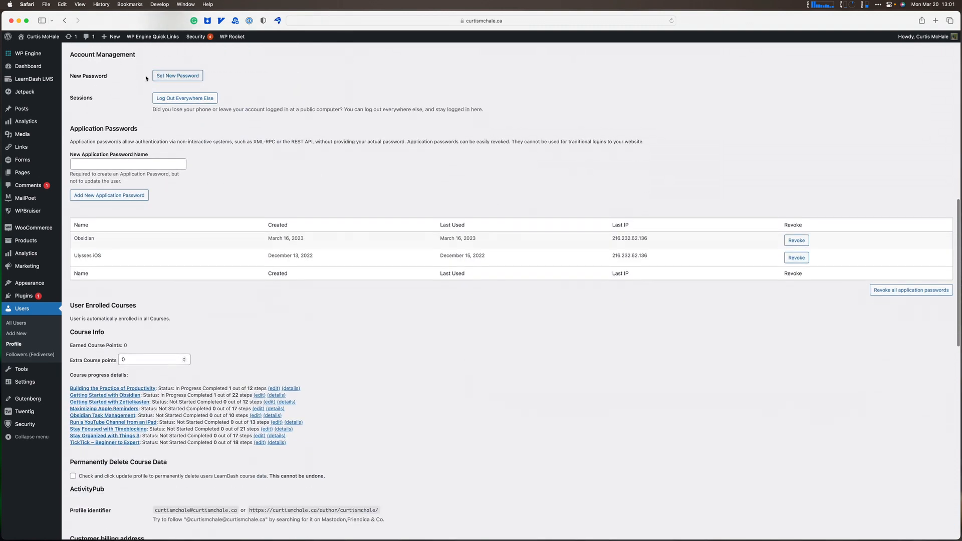
pyautogui.click(127, 164)
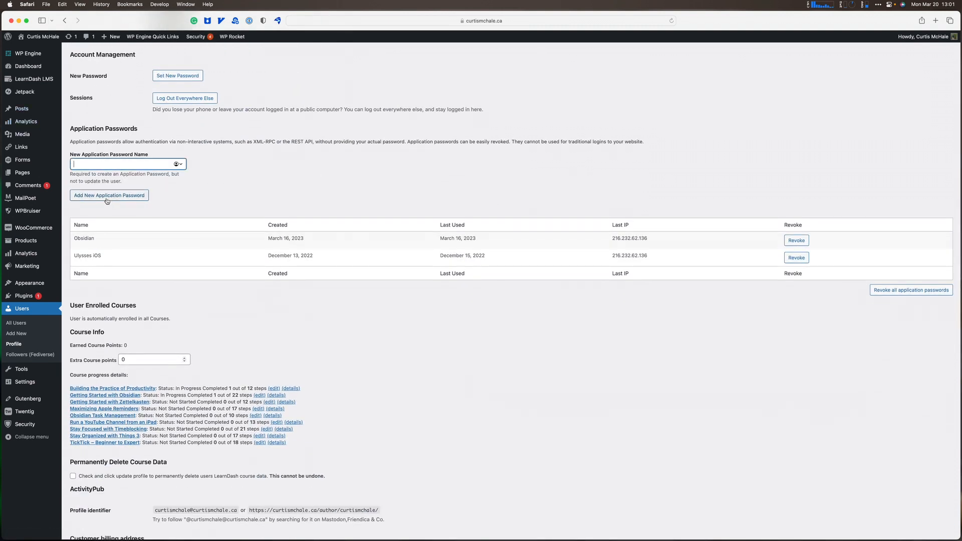
pyautogui.moveTo(371, 224)
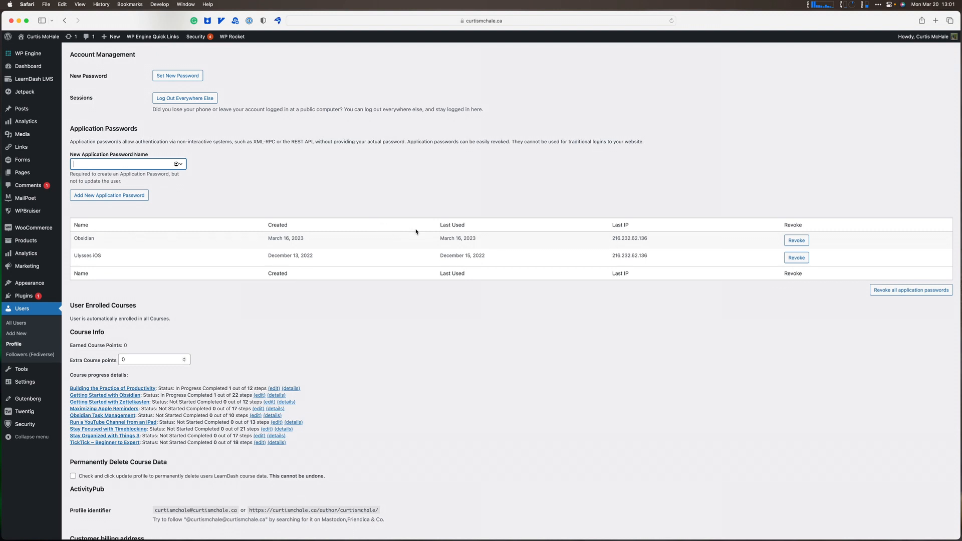
pyautogui.moveTo(248, 266)
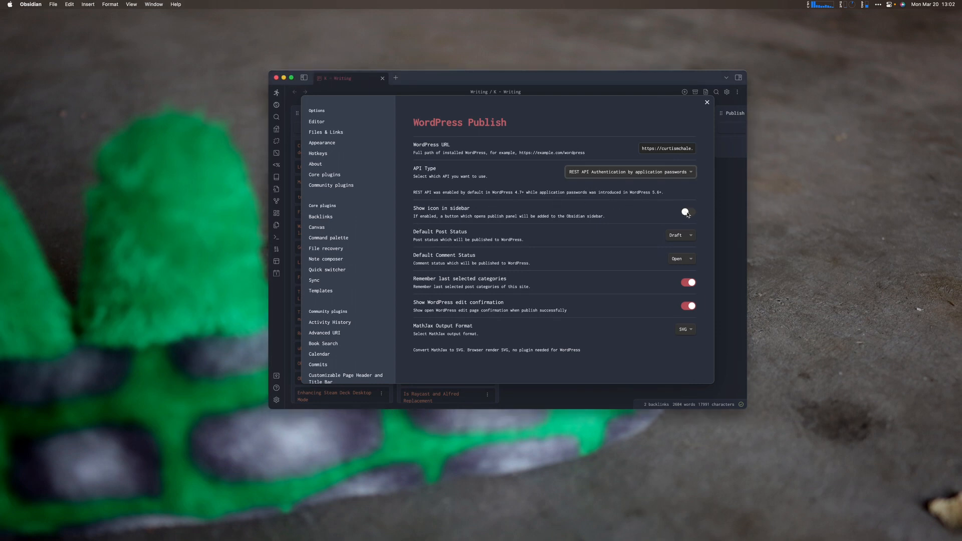
# - Turn off Show WordPress edit confirmation after checking comment status and MathJax format options
pyautogui.click(686, 211)
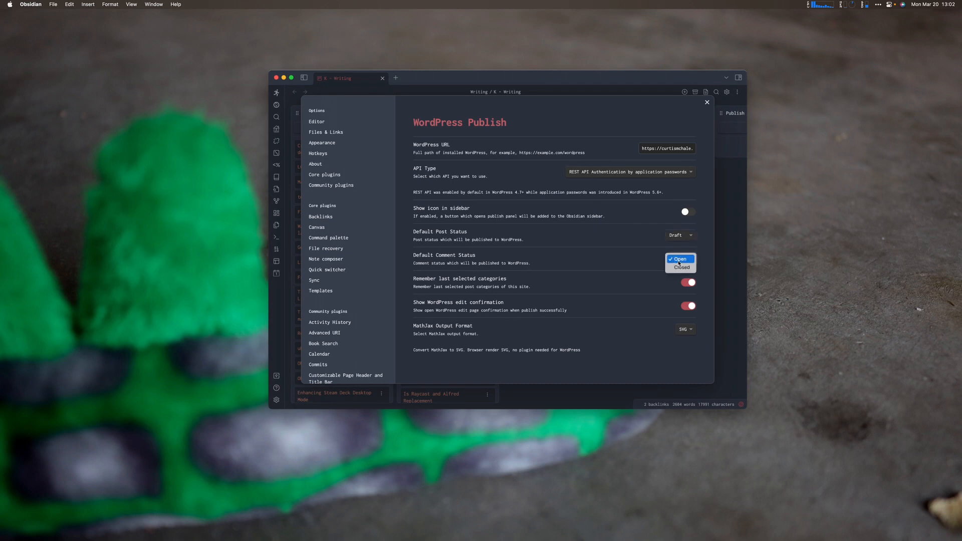
pyautogui.click(678, 258)
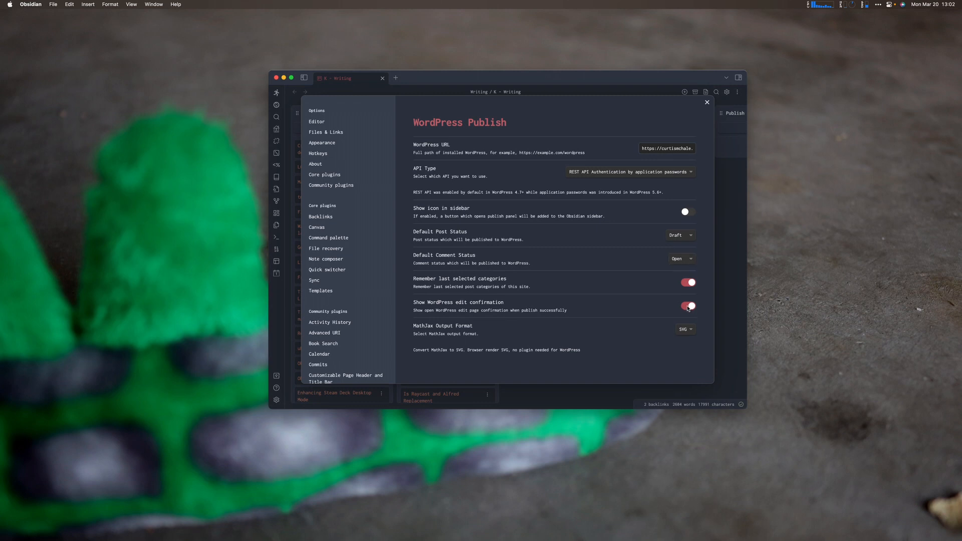
pyautogui.click(687, 306)
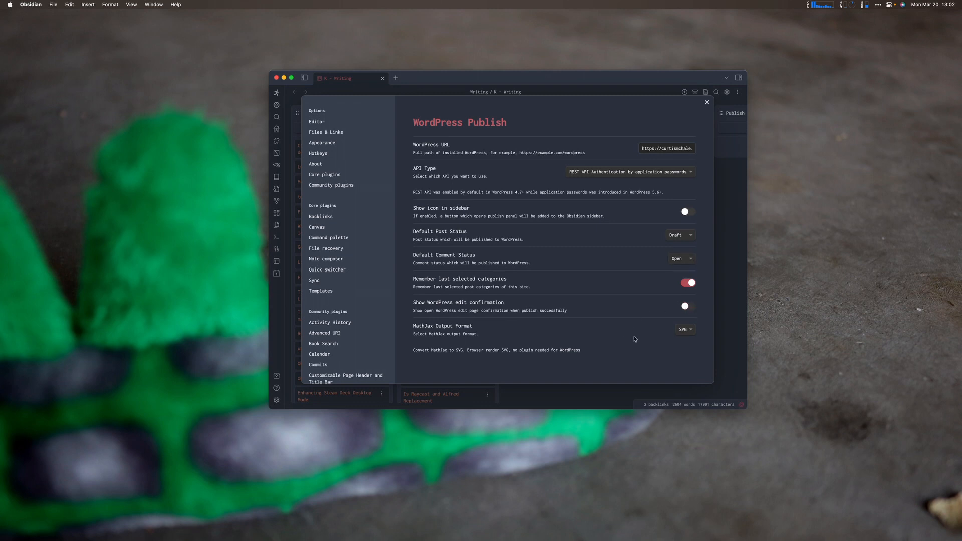
pyautogui.moveTo(700, 330)
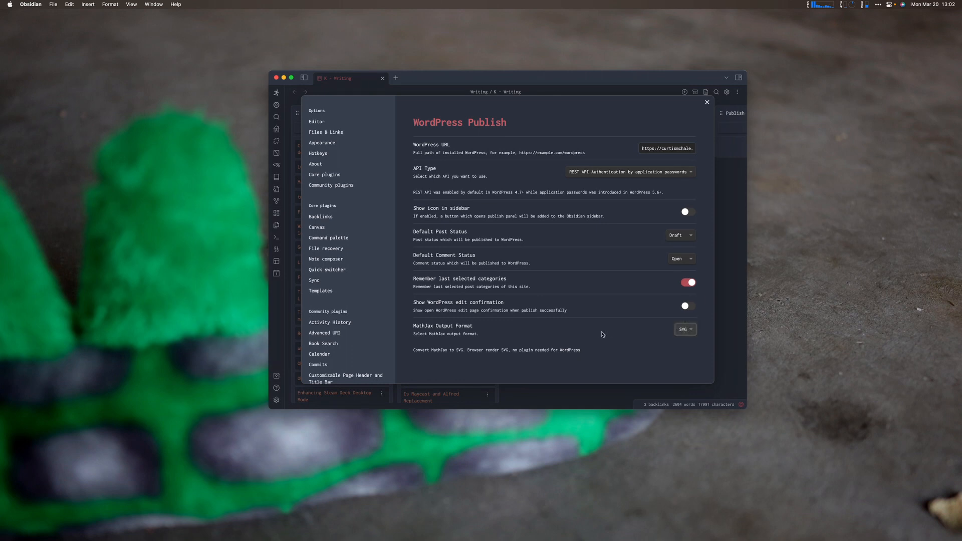
pyautogui.click(706, 102)
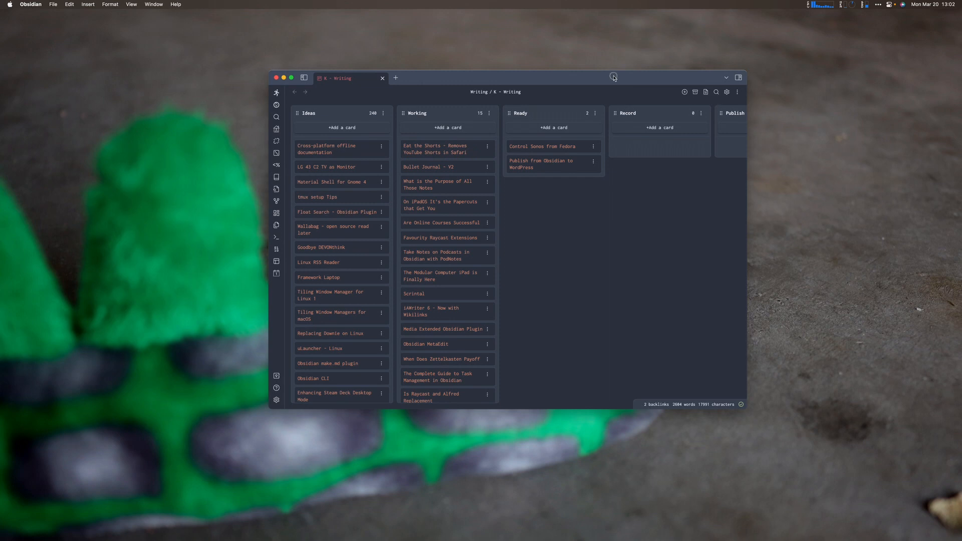
# - From the Publish from Obsidian to WordPress note, run the Publish to WordPress command
pyautogui.click(540, 163)
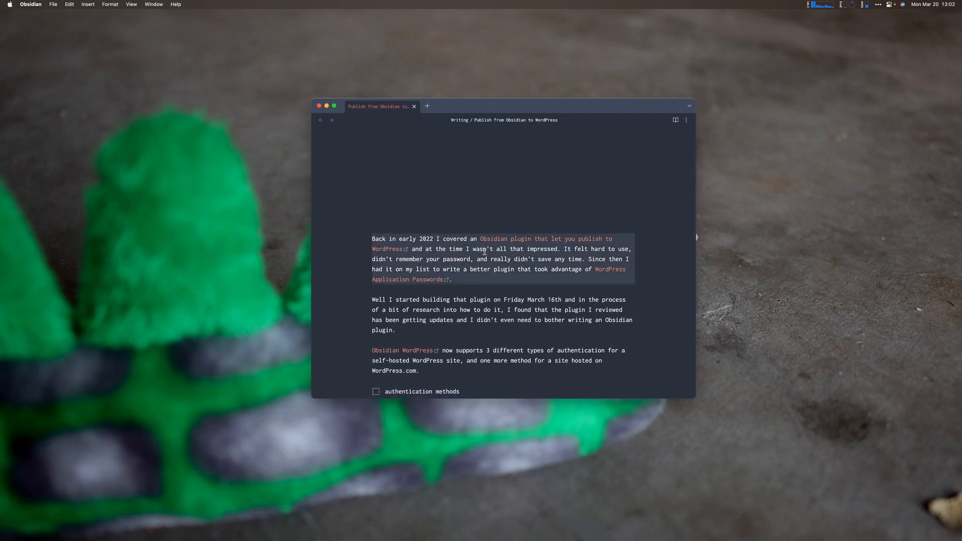
pyautogui.press('cmd+p')
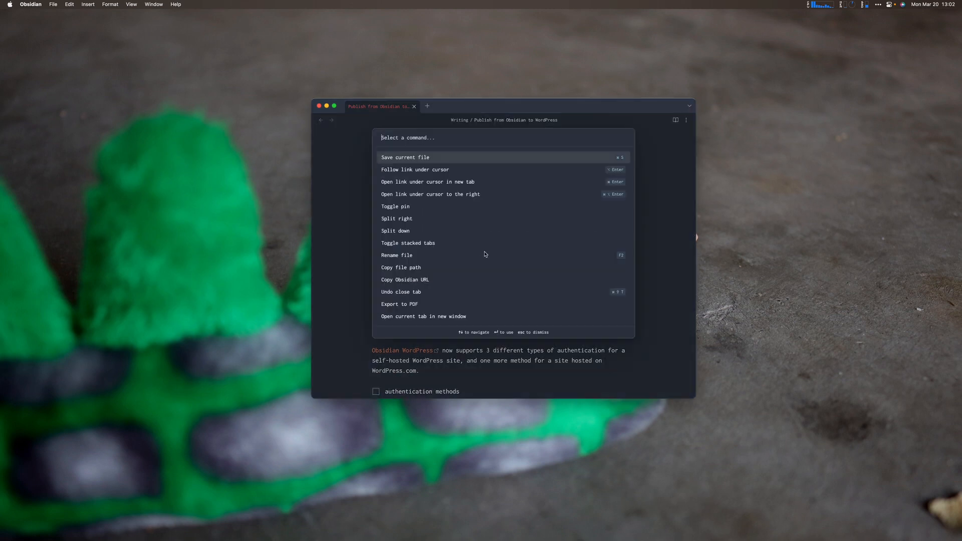
pyautogui.write('word')
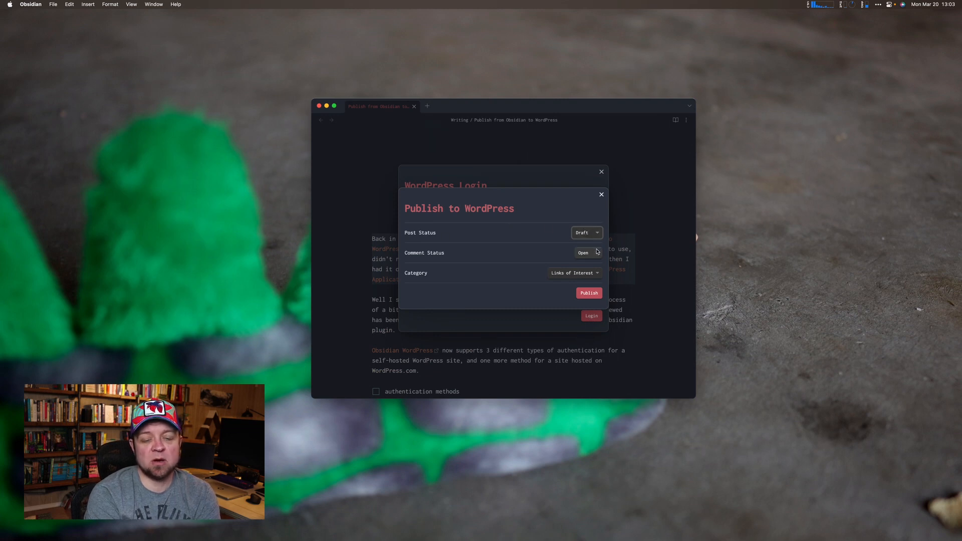
# - Publish the note as a draft with open comments in the Links of Interest category
pyautogui.click(573, 272)
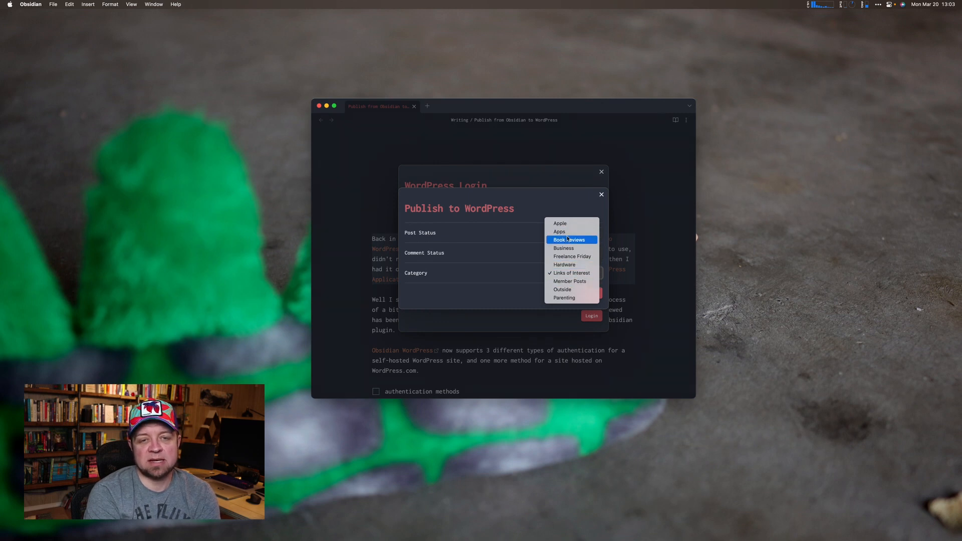
pyautogui.moveTo(569, 281)
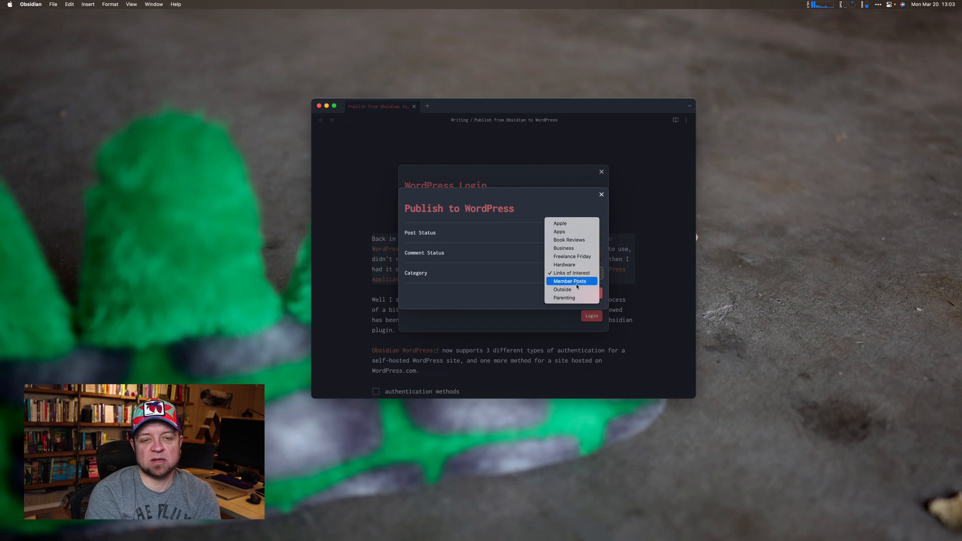
pyautogui.moveTo(563, 298)
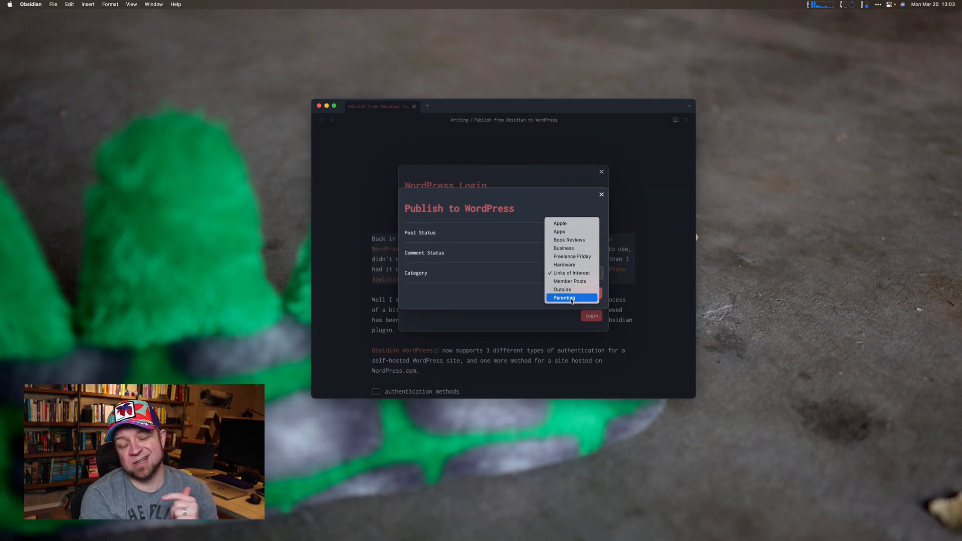
pyautogui.moveTo(506, 294)
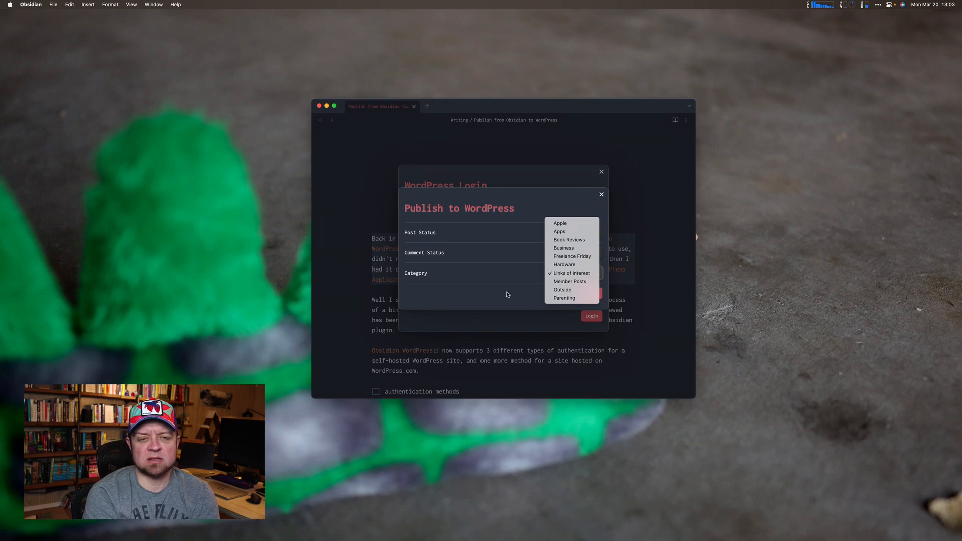
pyautogui.click(570, 273)
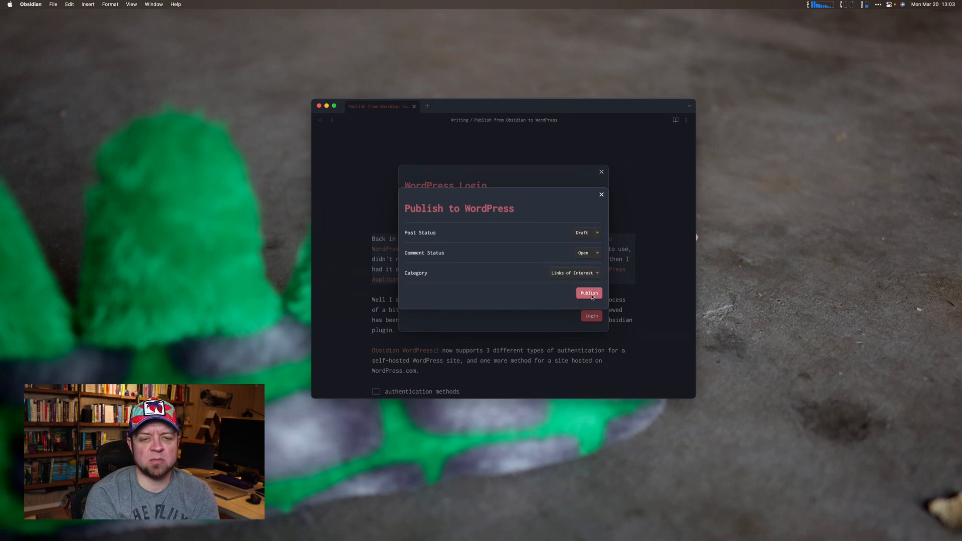
pyautogui.click(588, 292)
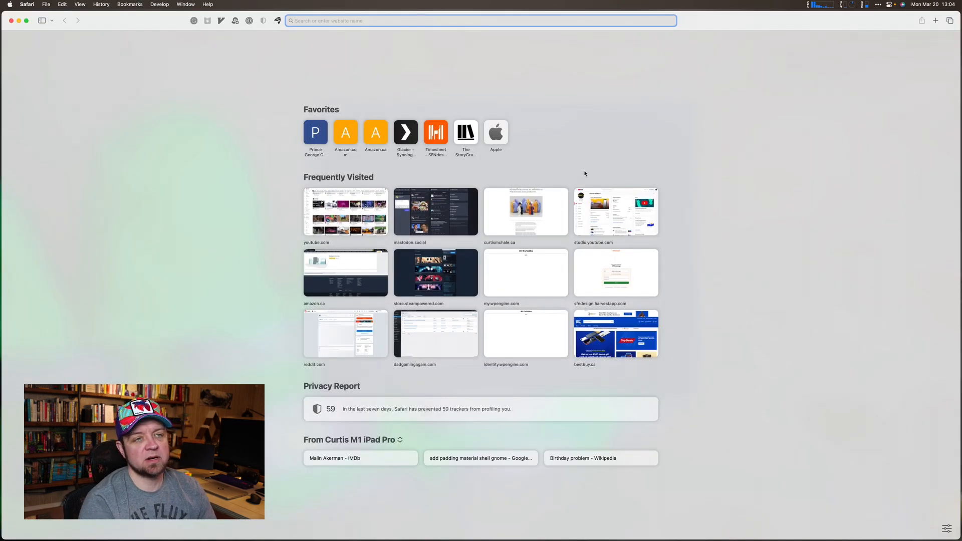
# - Go to curtismchale.ca/wp All Posts and open the Publish from Obsidian to WordPress draft
pyautogui.write('curtismchale.ca//')
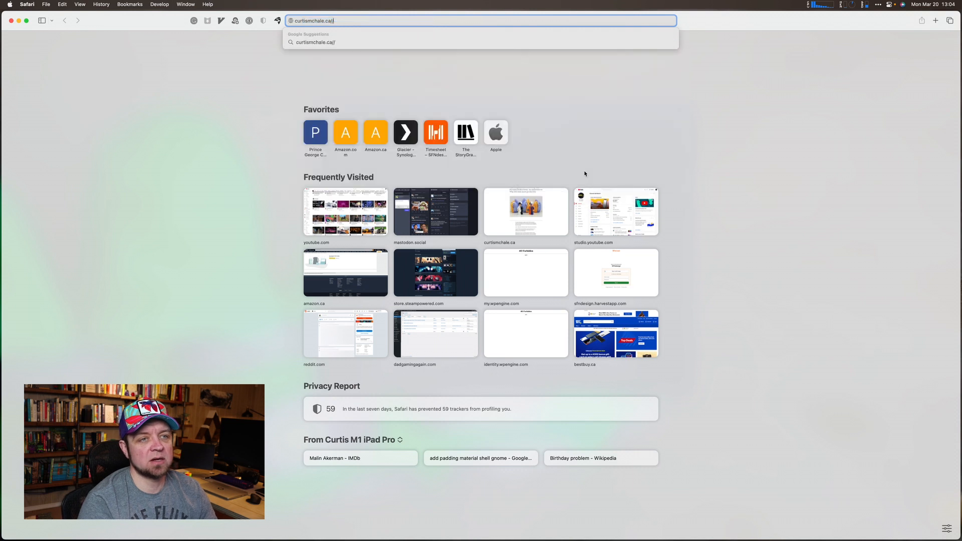
pyautogui.write('wp')
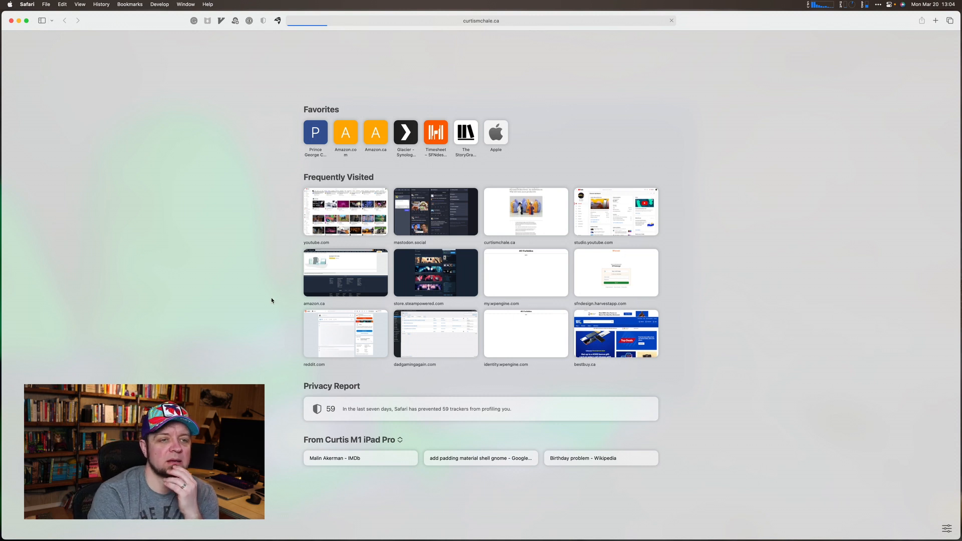
pyautogui.click(525, 211)
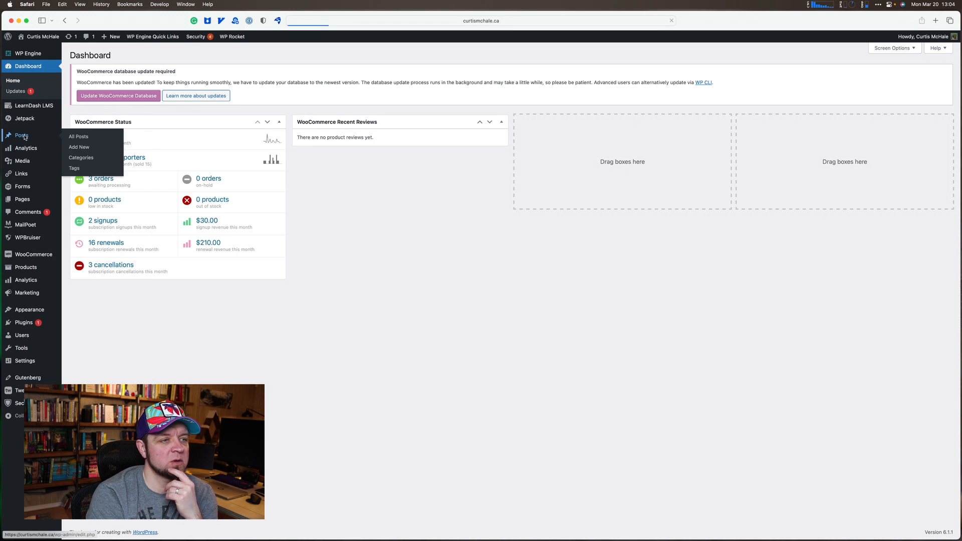
pyautogui.click(78, 137)
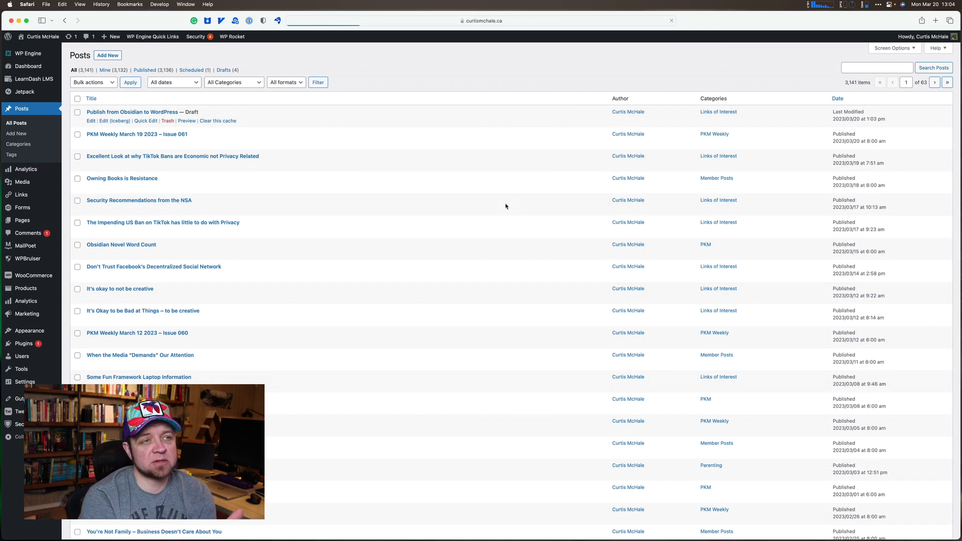
pyautogui.click(131, 111)
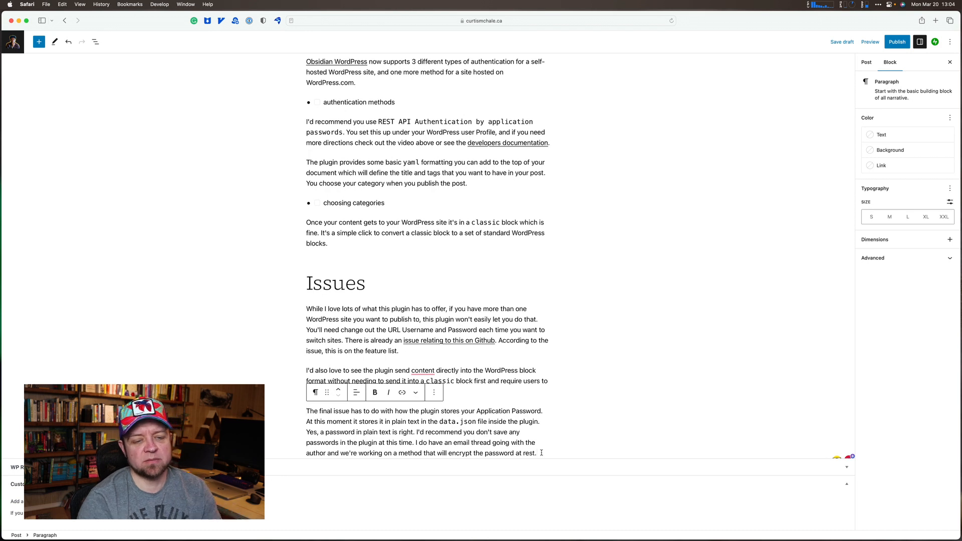
# - Insert the Ad - Obsidian & Zettelkasten reusable block via /ad and show the post settings
pyautogui.write('/ad')
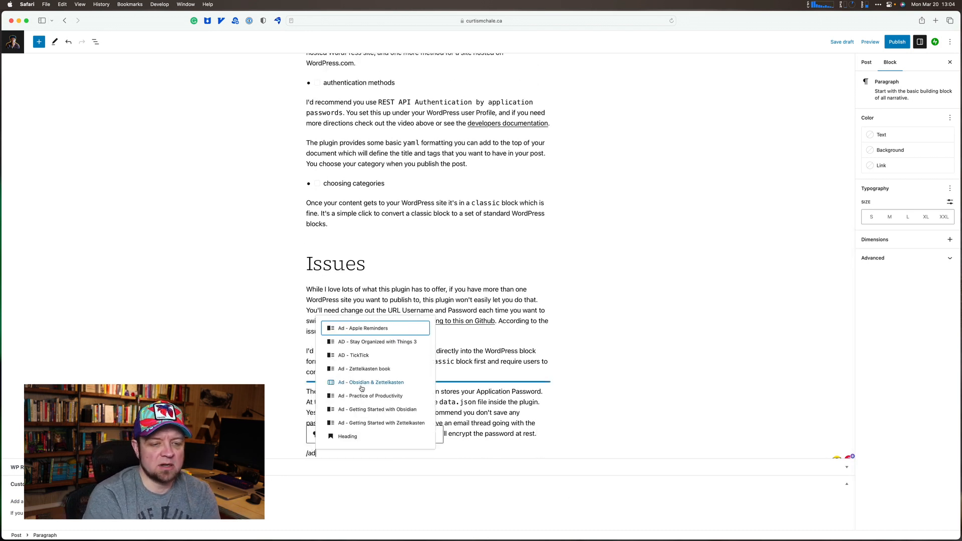
pyautogui.click(371, 381)
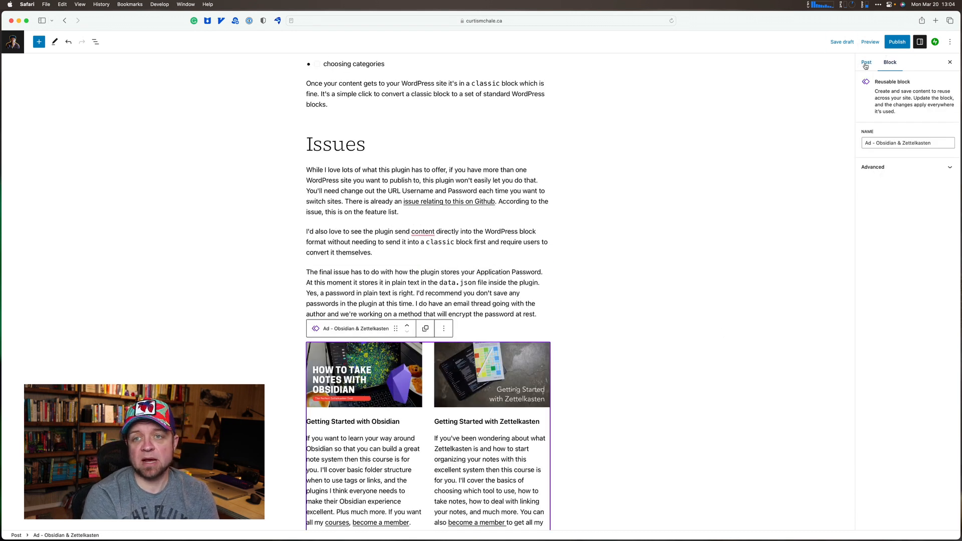
pyautogui.click(866, 62)
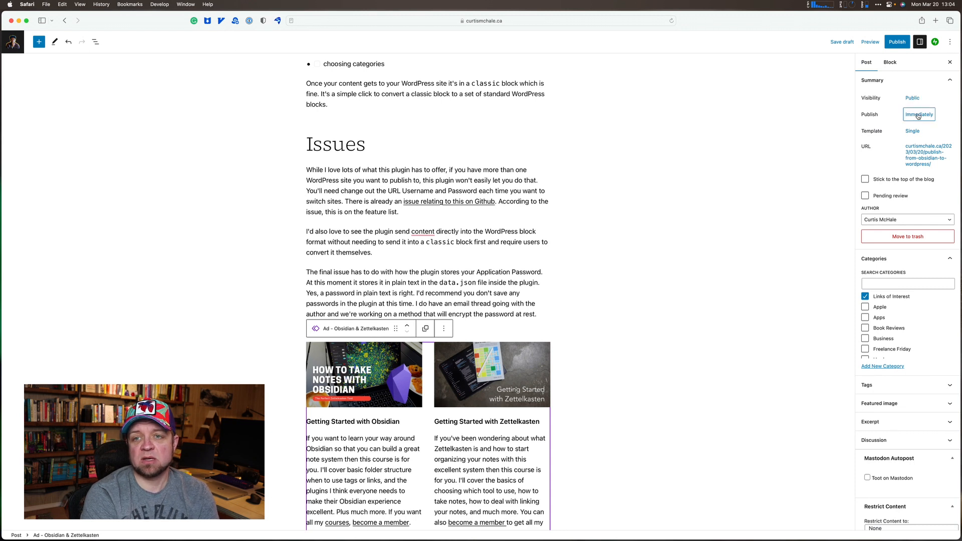
# - Set the publish date to March 22 at 8:00 AM
pyautogui.click(918, 115)
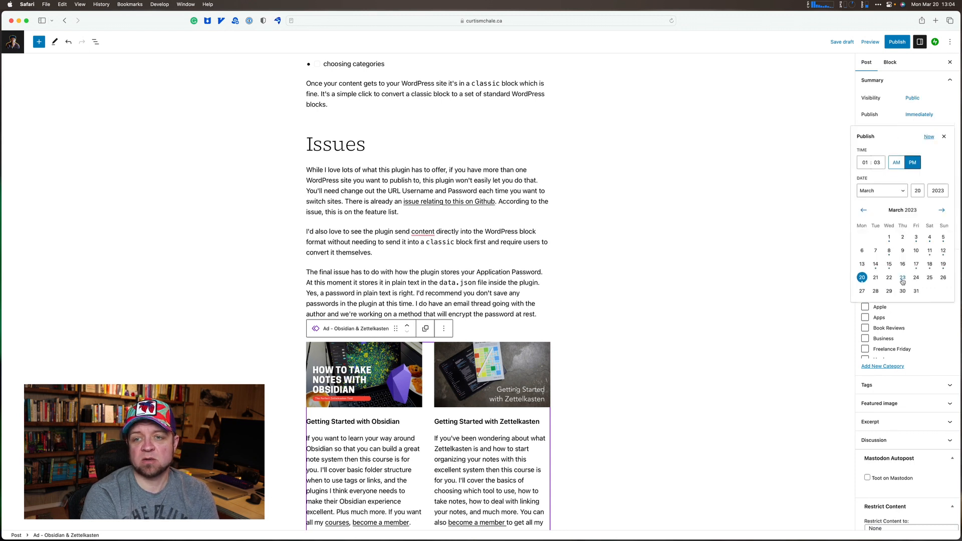
pyautogui.click(888, 277)
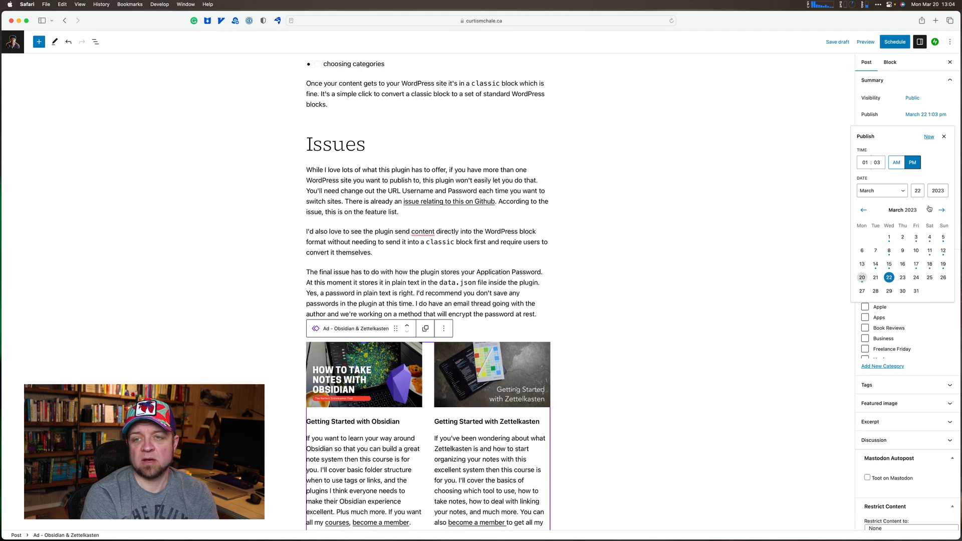
pyautogui.click(865, 163)
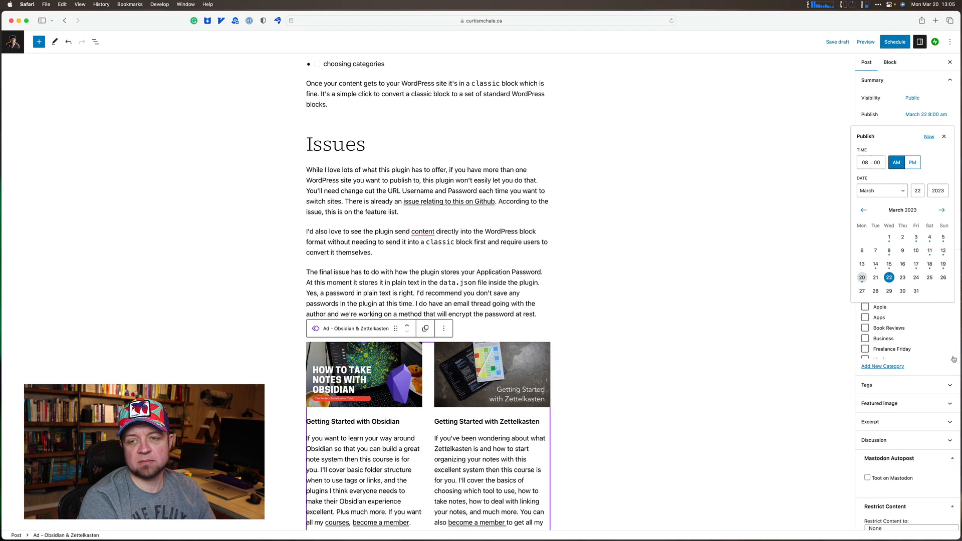
# - Swap Links of Interest for PKM, tag obsidian, enable the Mastodon toot and schedule the post
pyautogui.click(944, 136)
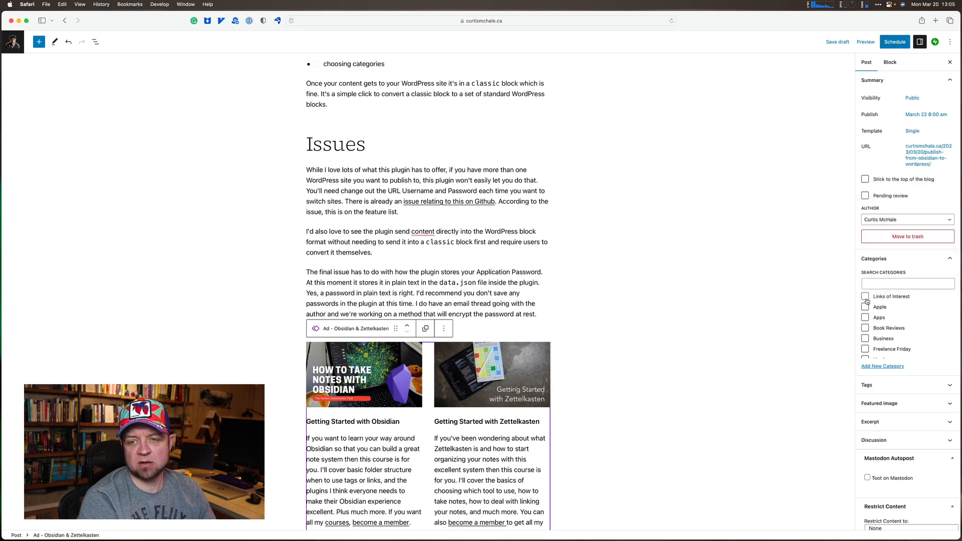
pyautogui.scroll(-3)
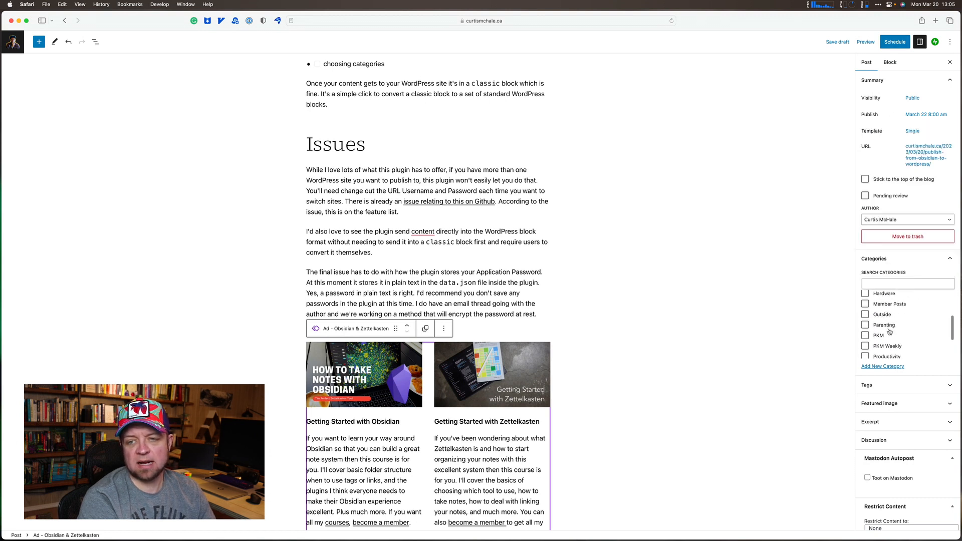
pyautogui.click(865, 335)
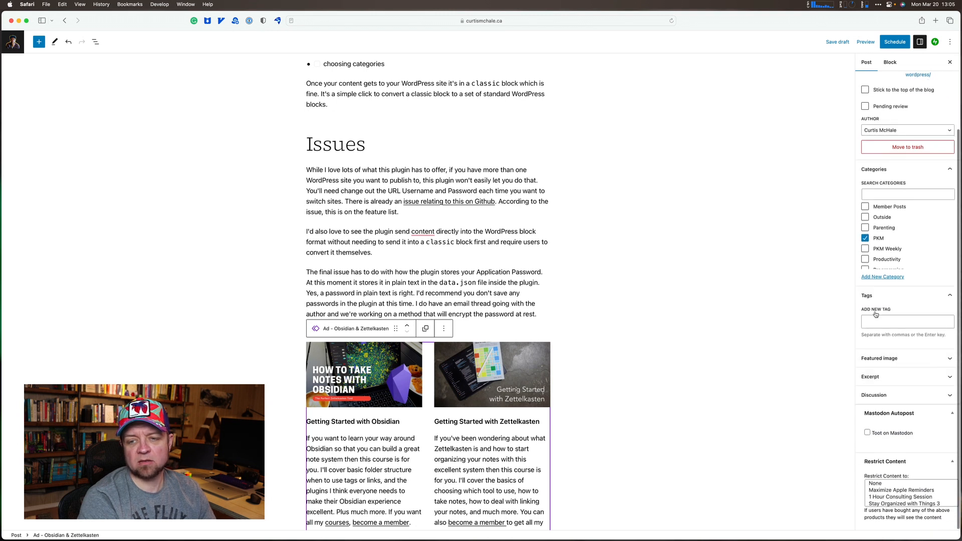
pyautogui.write('obsidian WordPress')
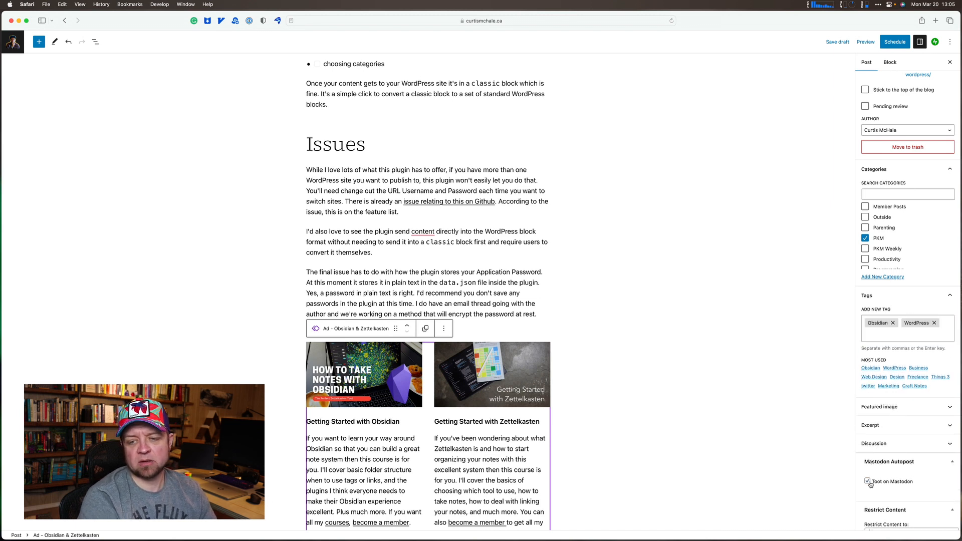
pyautogui.click(893, 42)
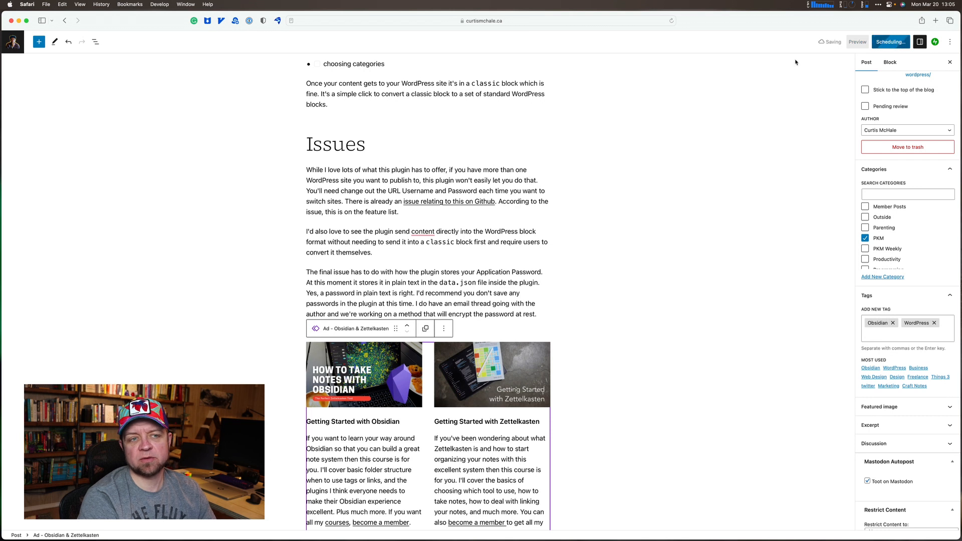
pyautogui.click(889, 43)
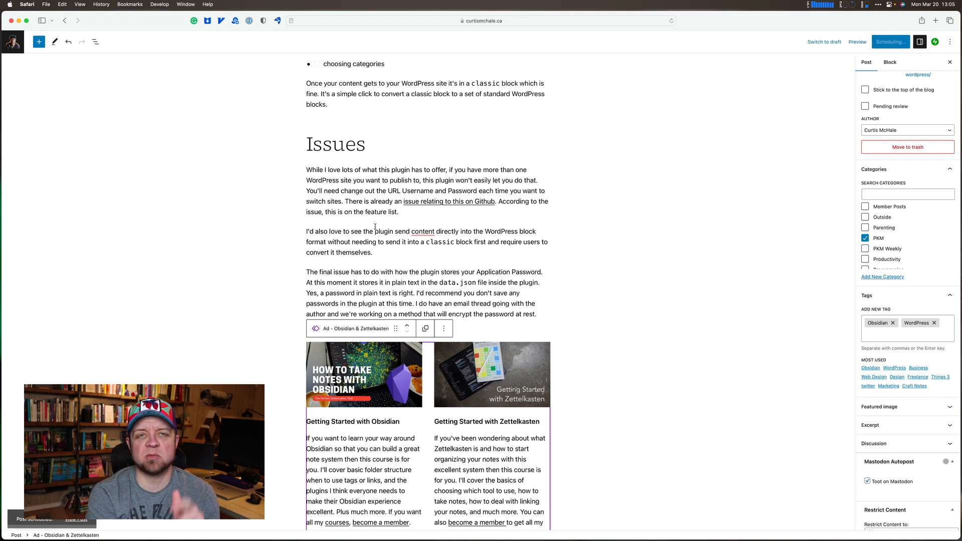
pyautogui.scroll(-3)
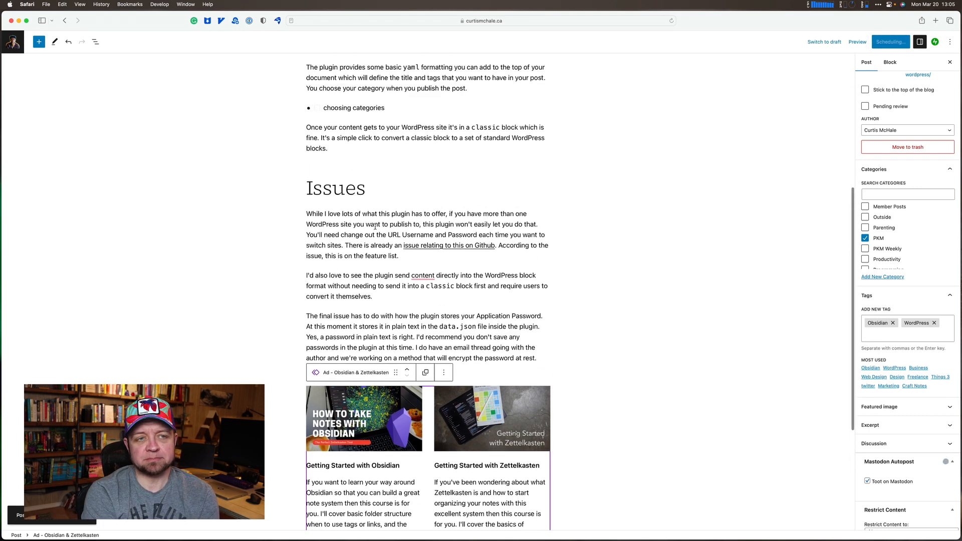